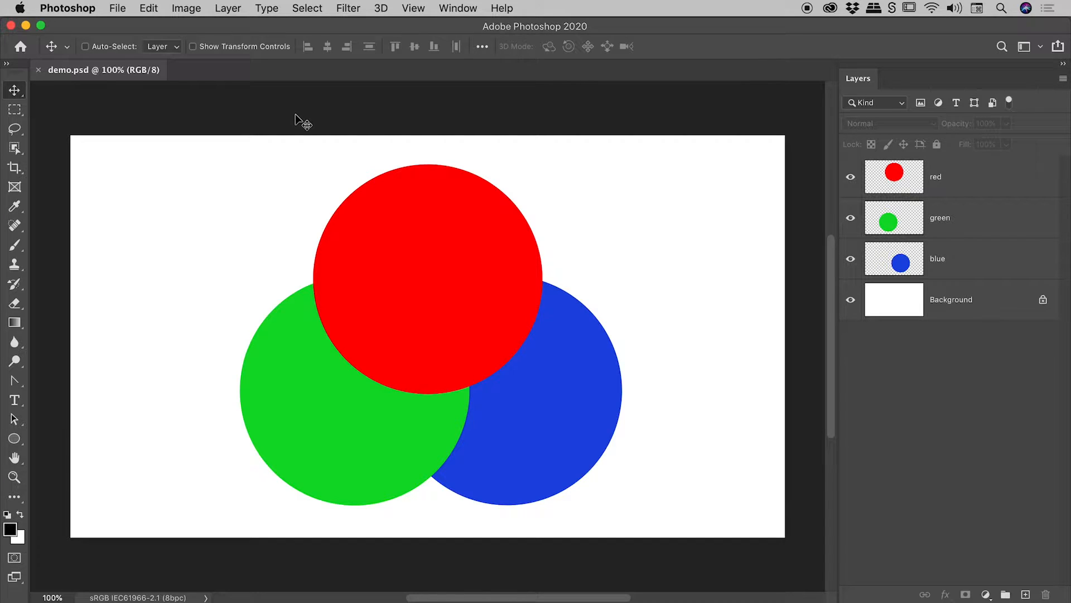
mouse_move(65, 101)
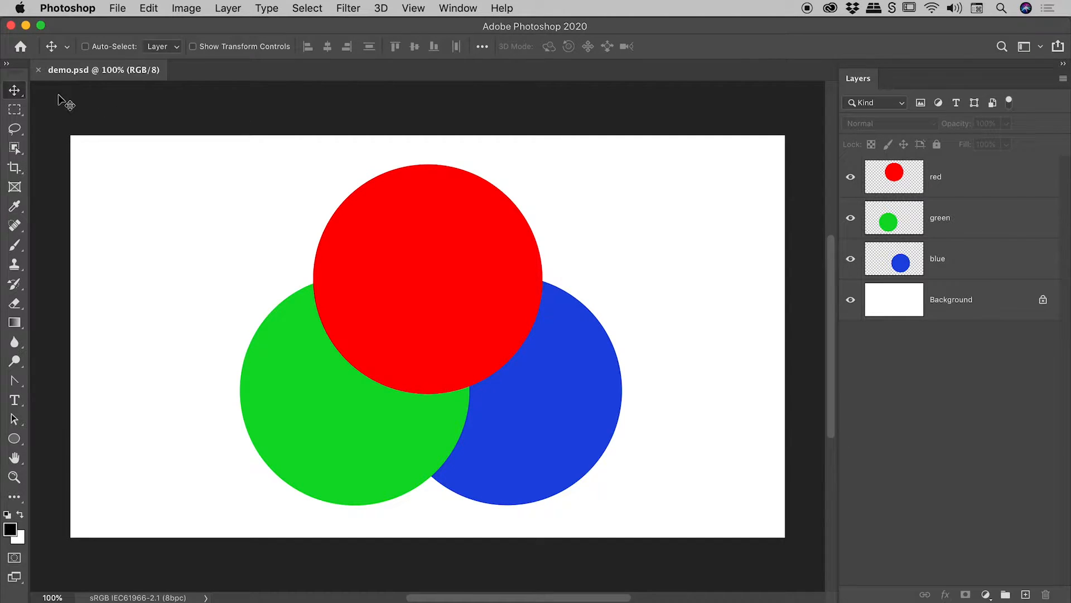
mouse_move(82, 92)
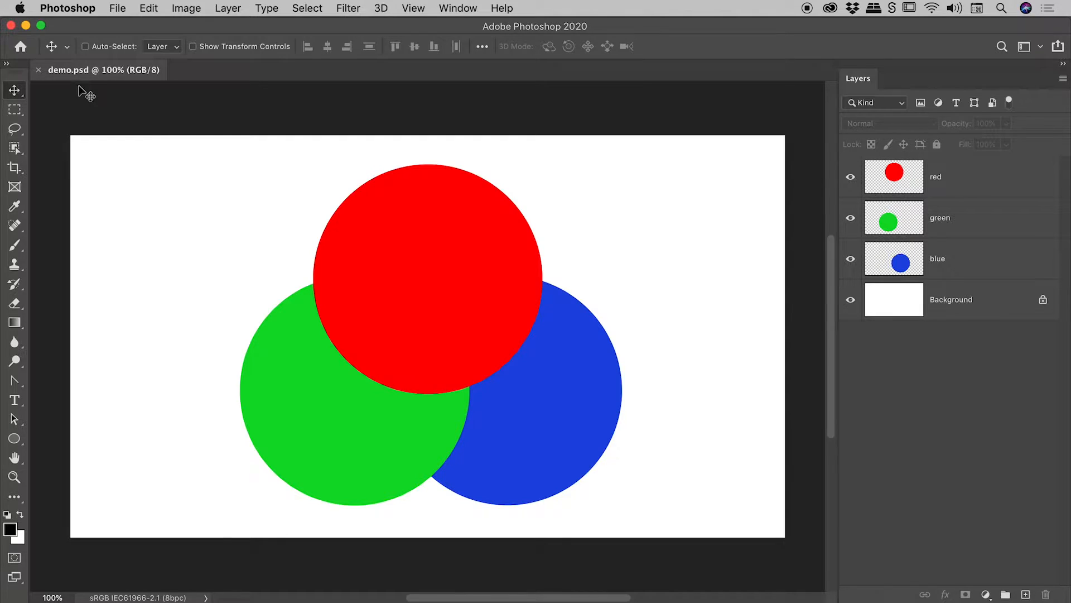
mouse_move(927, 190)
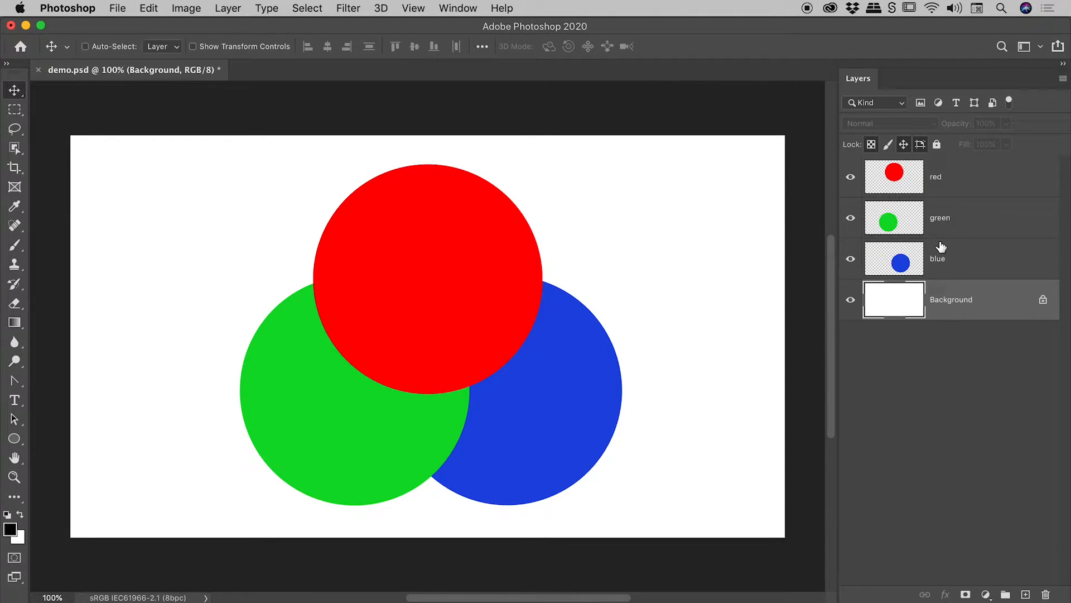
mouse_move(947, 237)
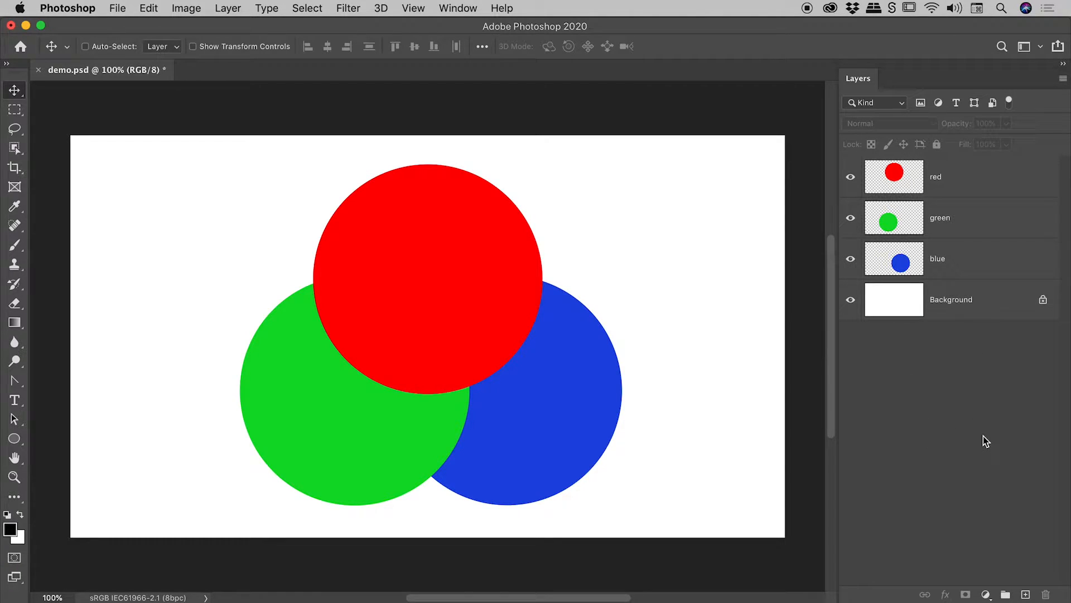
mouse_move(970, 283)
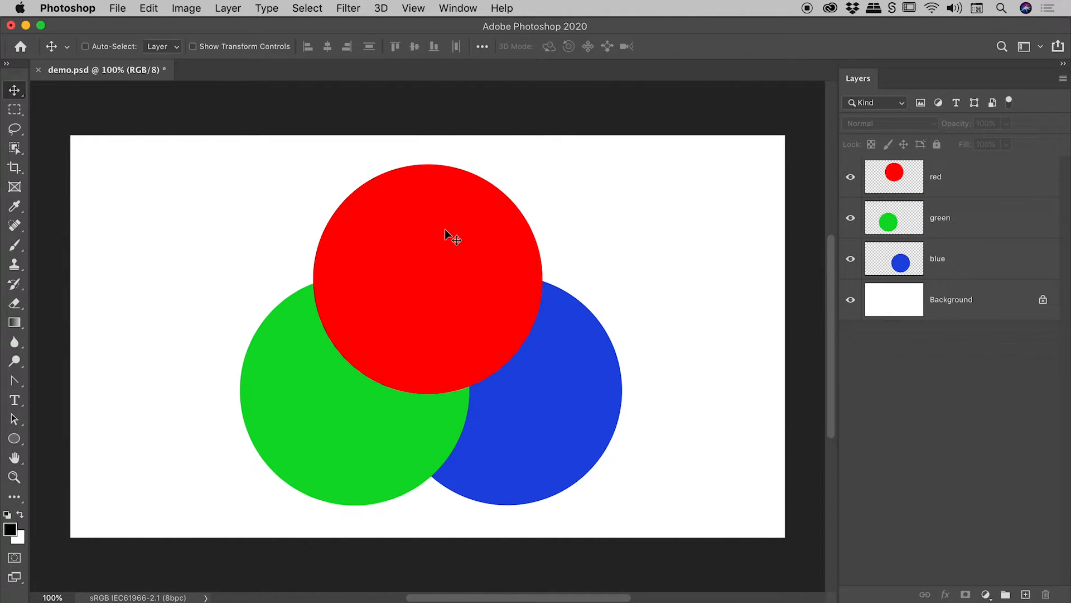
Step: Try dragging the red circle with no layer selected, triggering the no-selected-layer warning
click(447, 238)
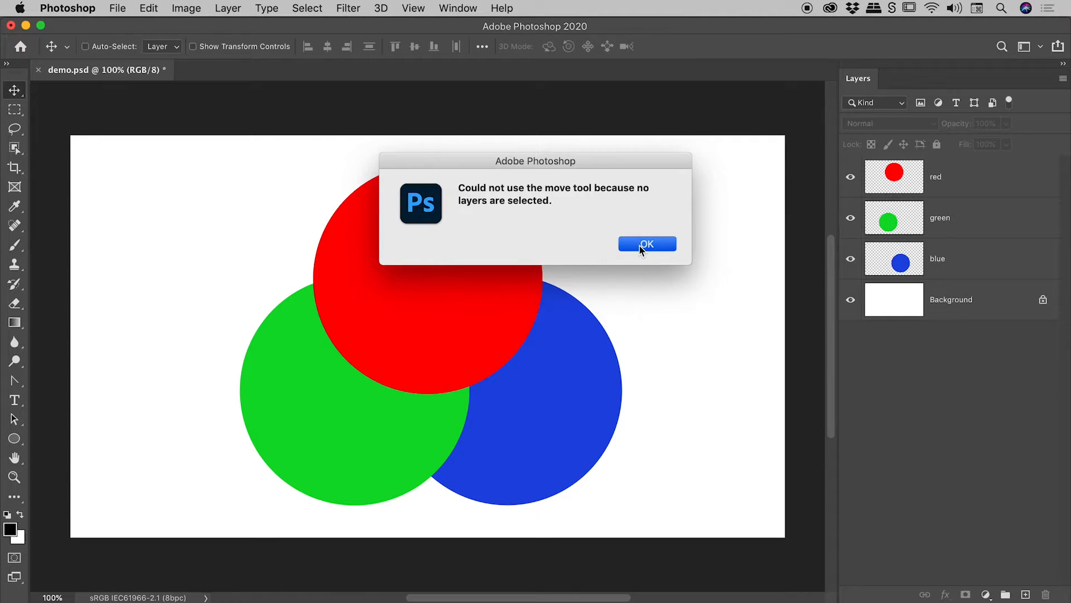
Step: Dismiss the warning that no layers are selected
click(646, 243)
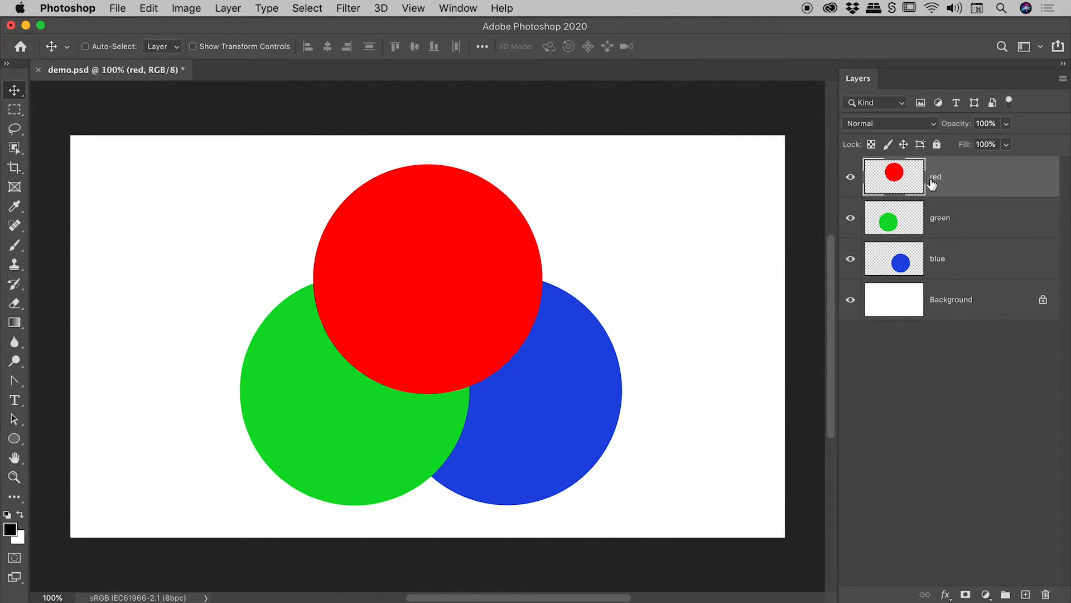
mouse_move(461, 283)
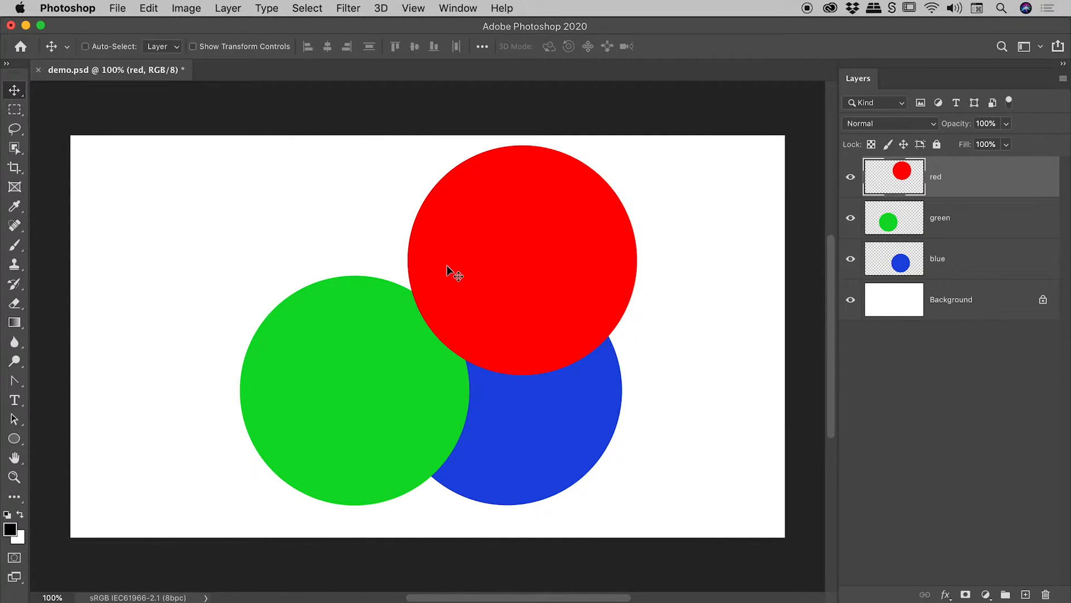
mouse_move(483, 207)
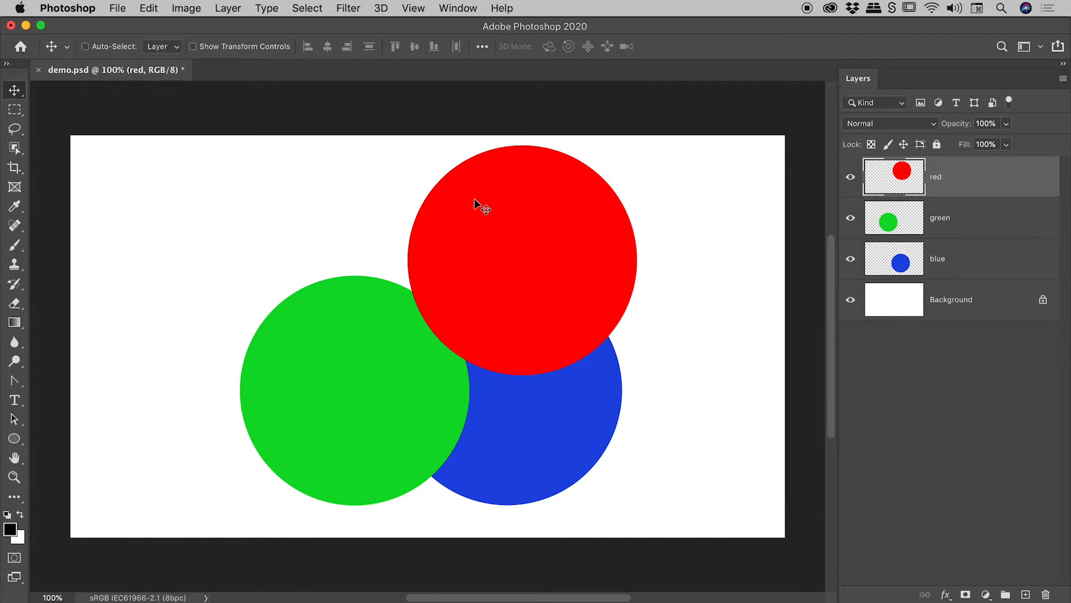
mouse_move(141, 313)
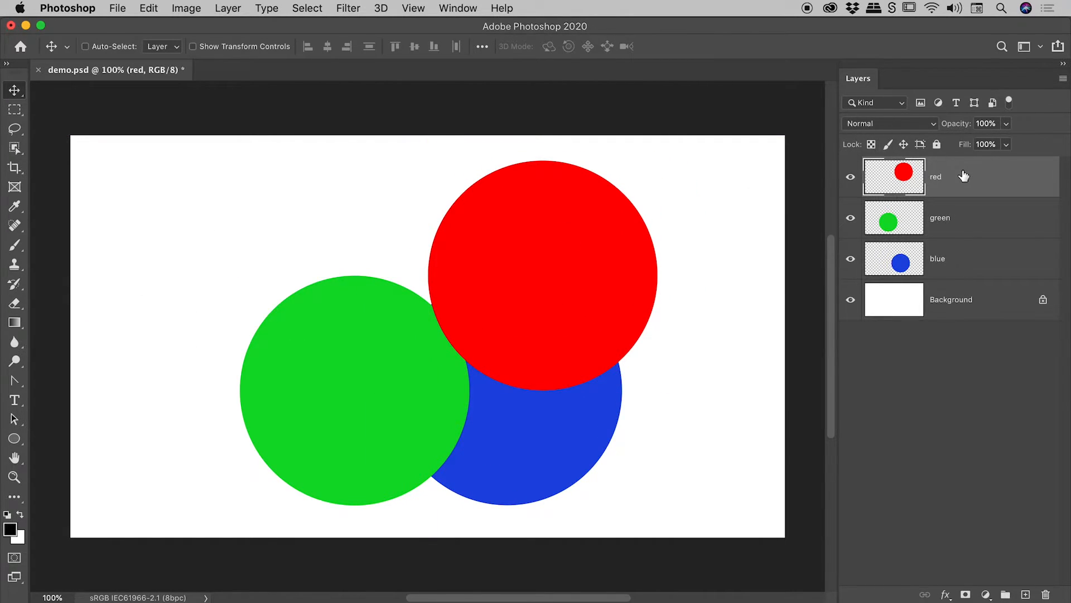
mouse_move(135, 288)
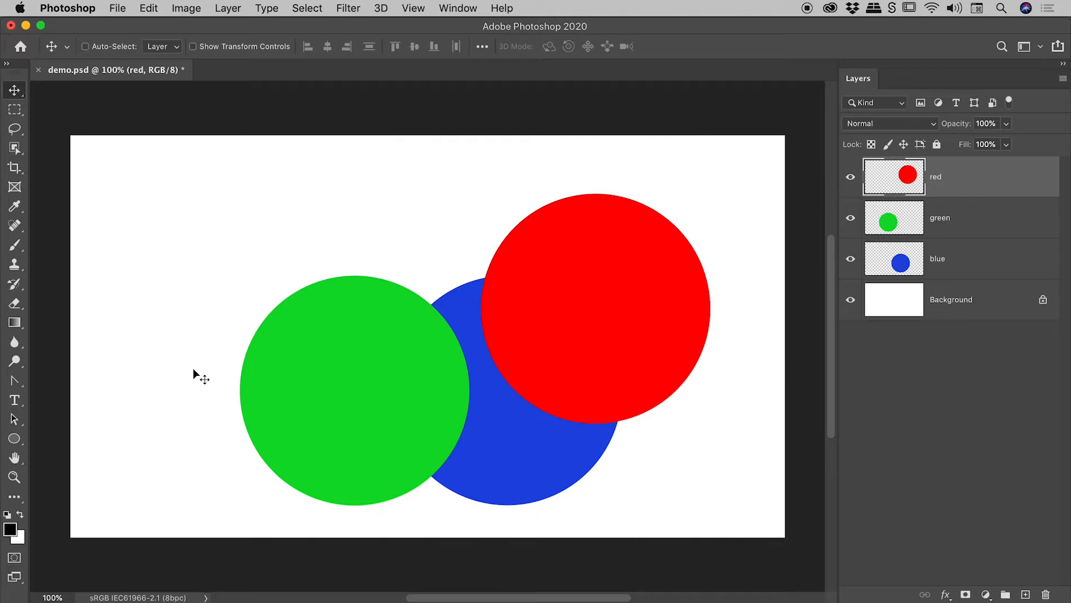
mouse_move(341, 369)
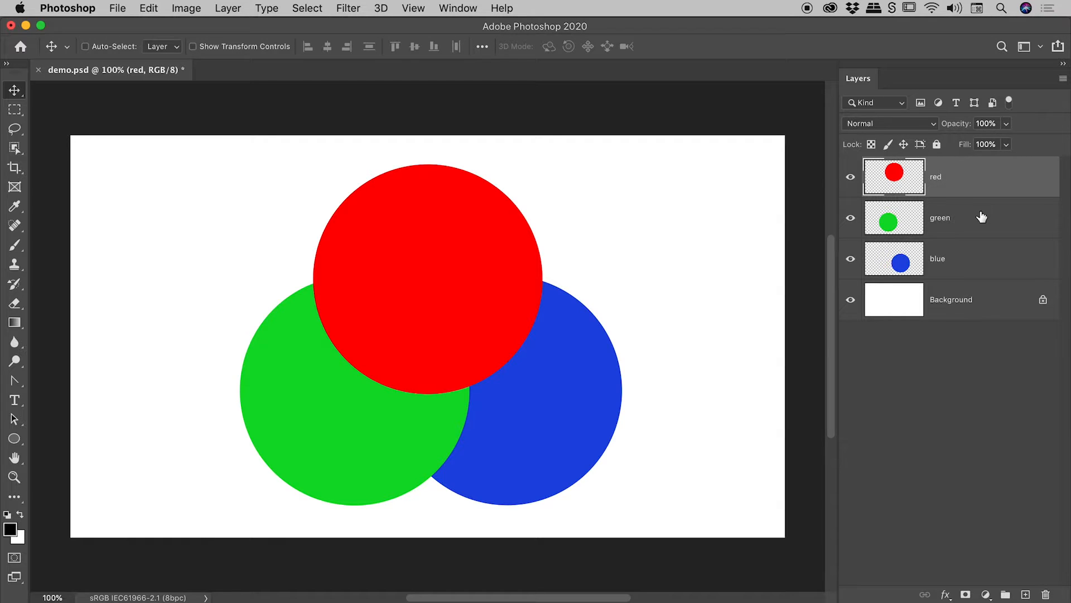
mouse_move(674, 221)
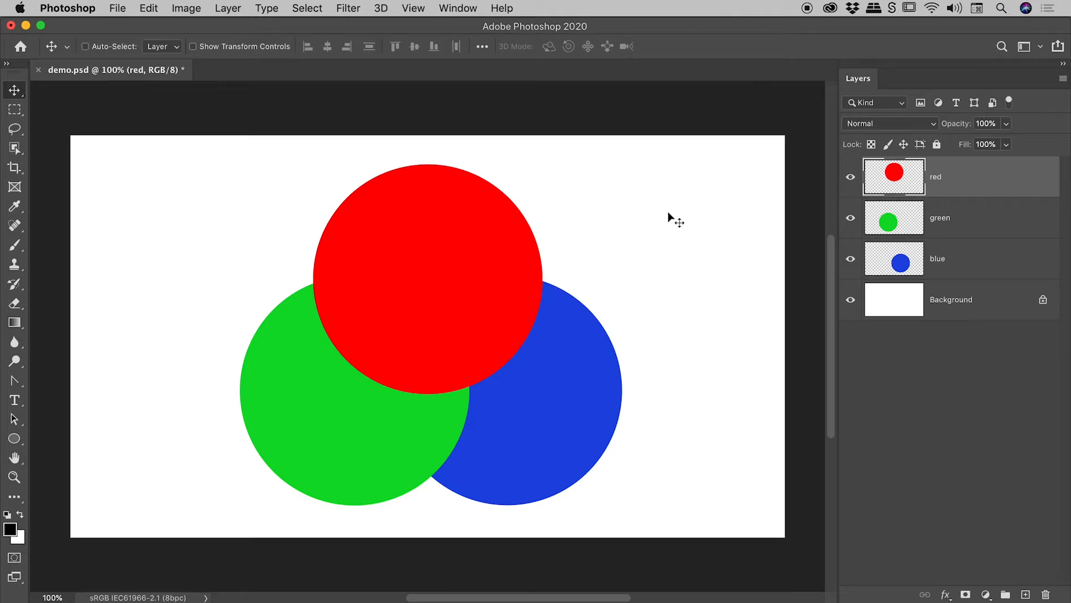
mouse_move(335, 344)
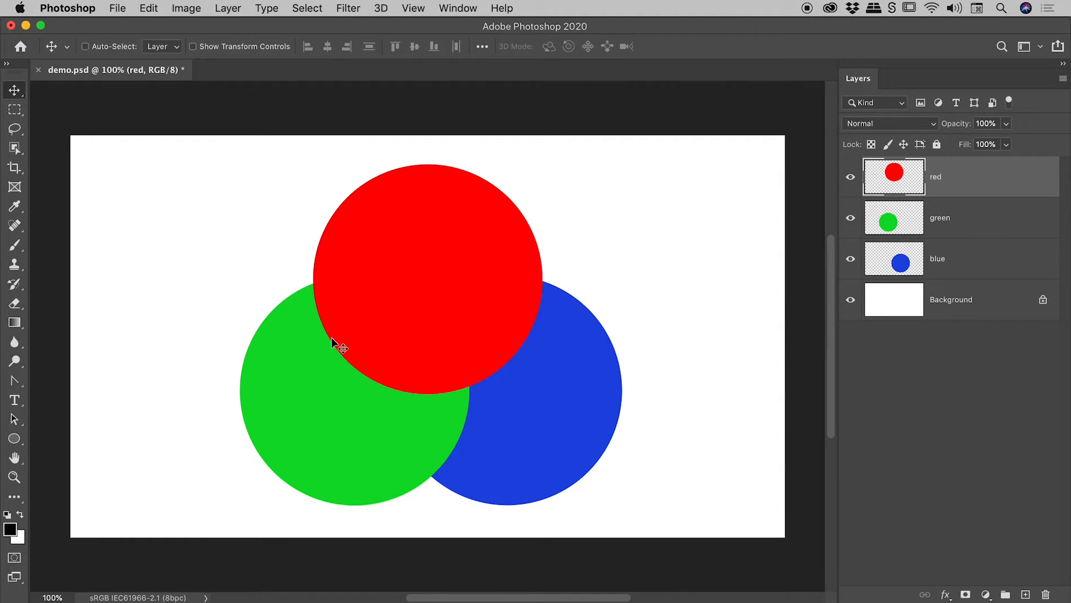
mouse_move(423, 356)
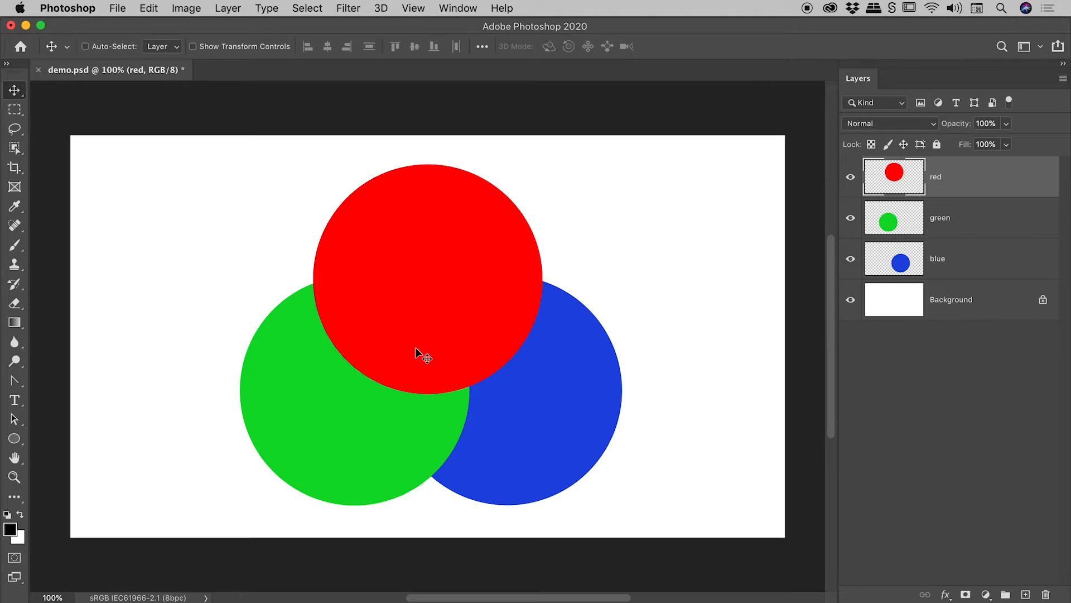
mouse_move(97, 56)
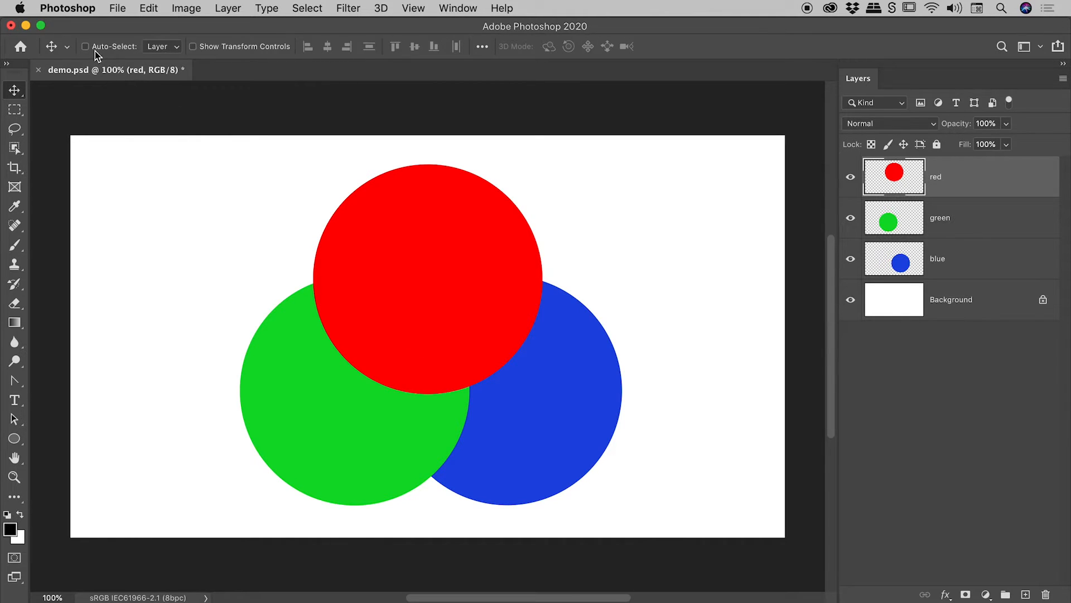
mouse_move(121, 56)
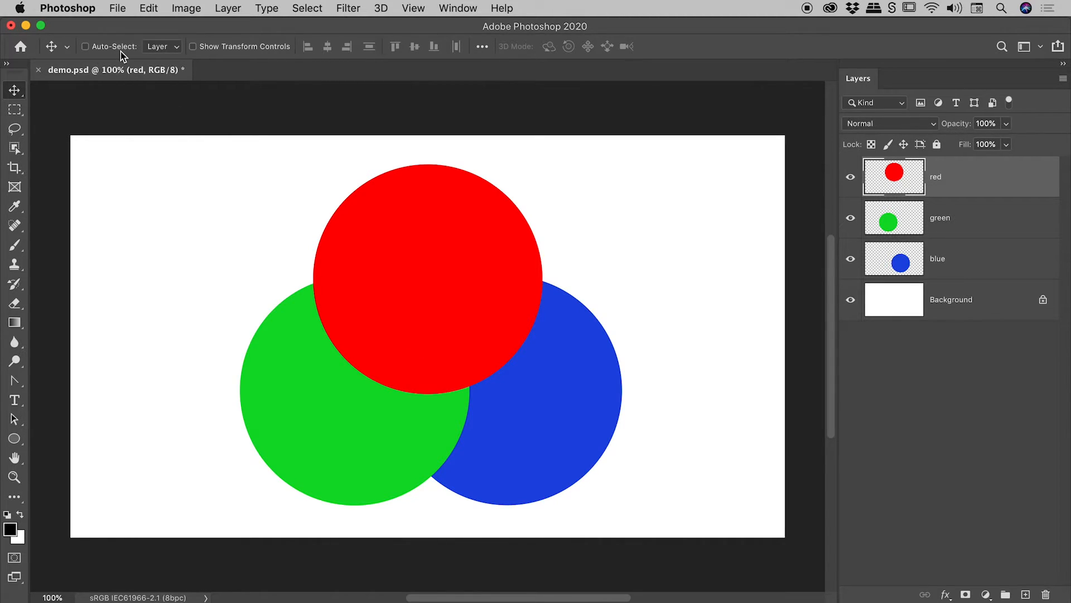
mouse_move(303, 58)
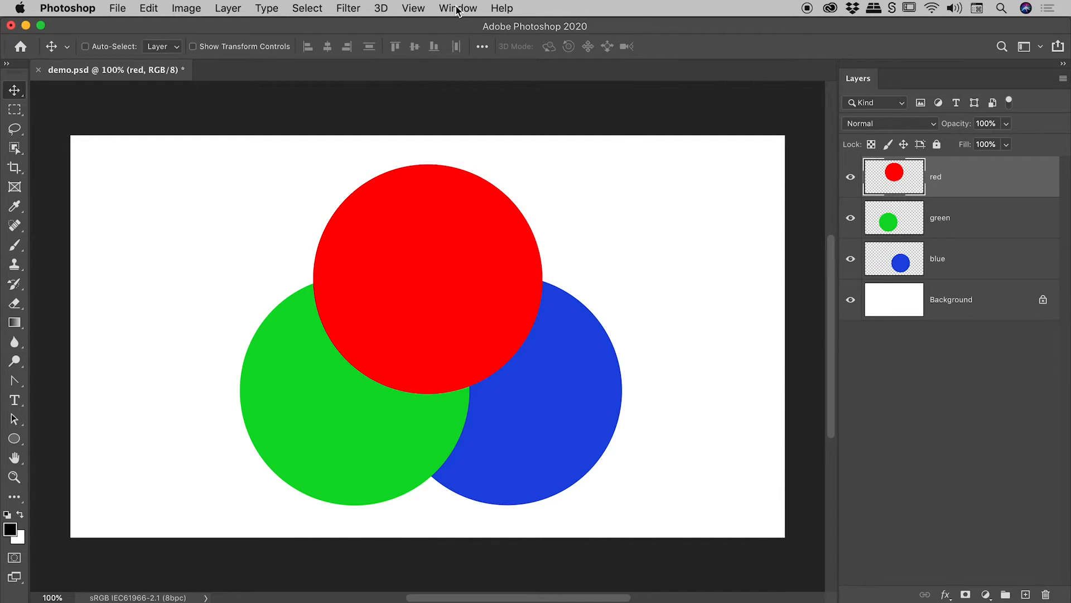
click(458, 8)
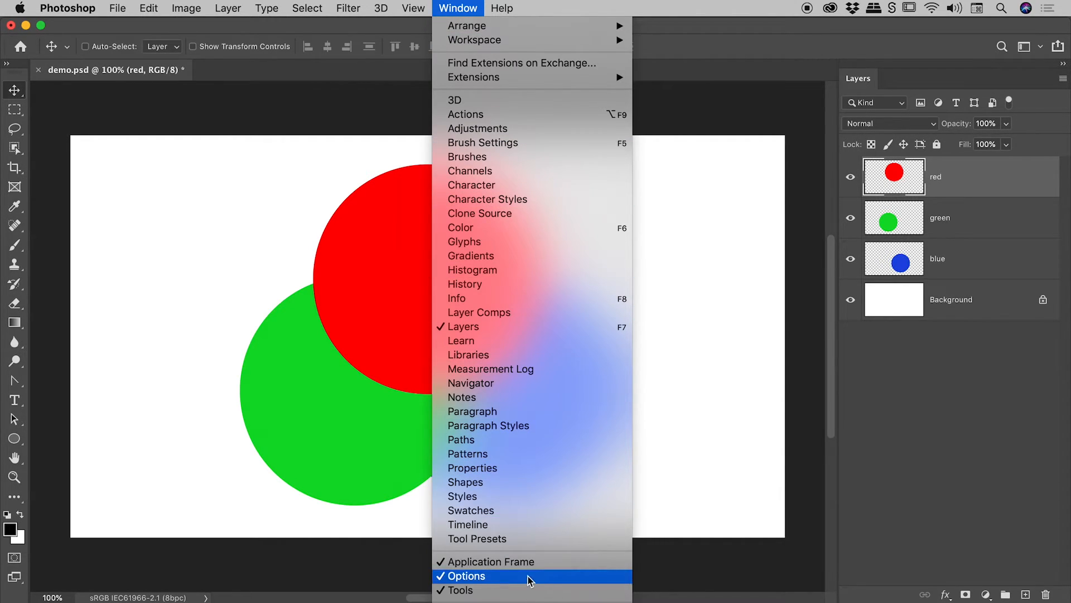
click(466, 575)
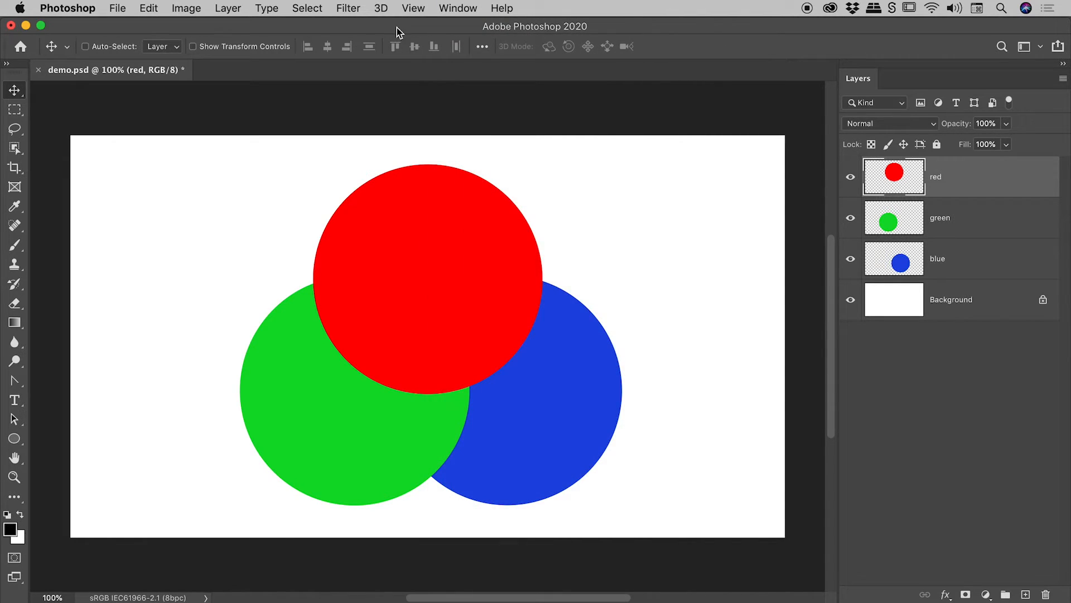
Step: Toggle the Move tool's Auto-Select option in the options bar
click(85, 47)
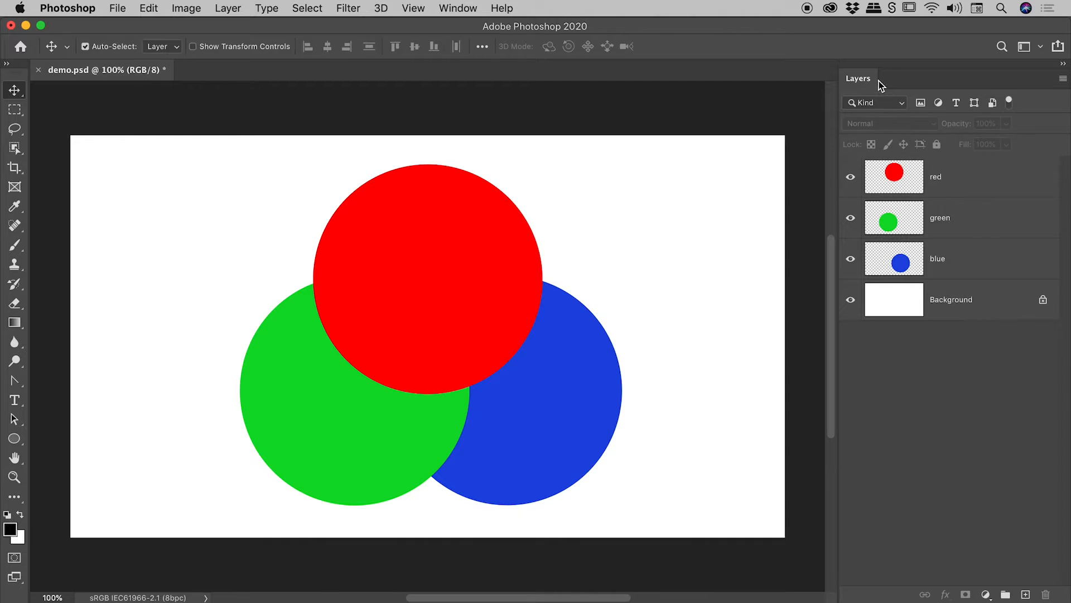
mouse_move(1006, 261)
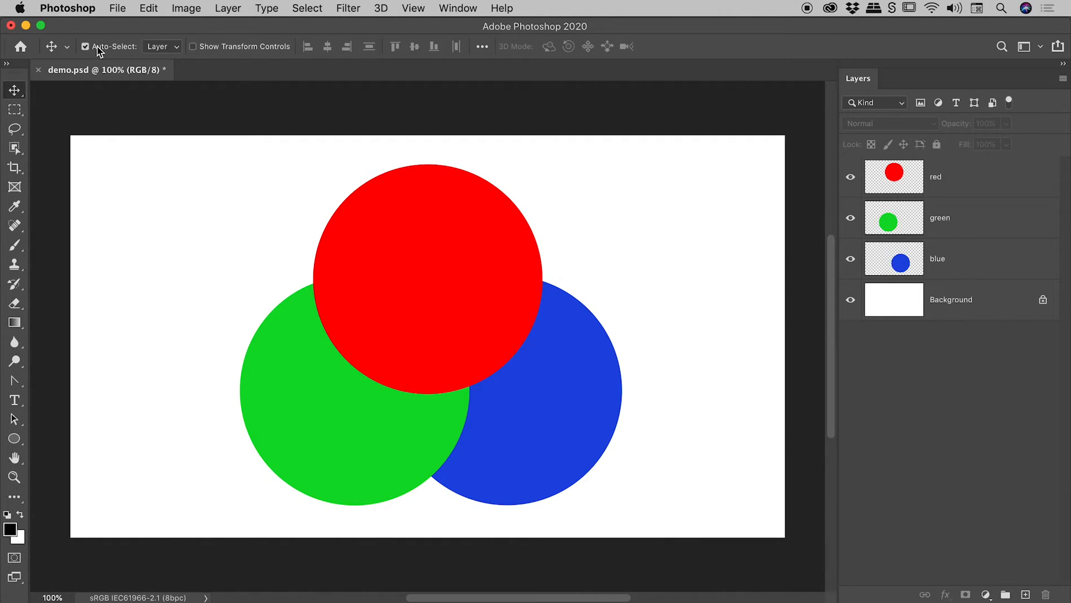
mouse_move(416, 303)
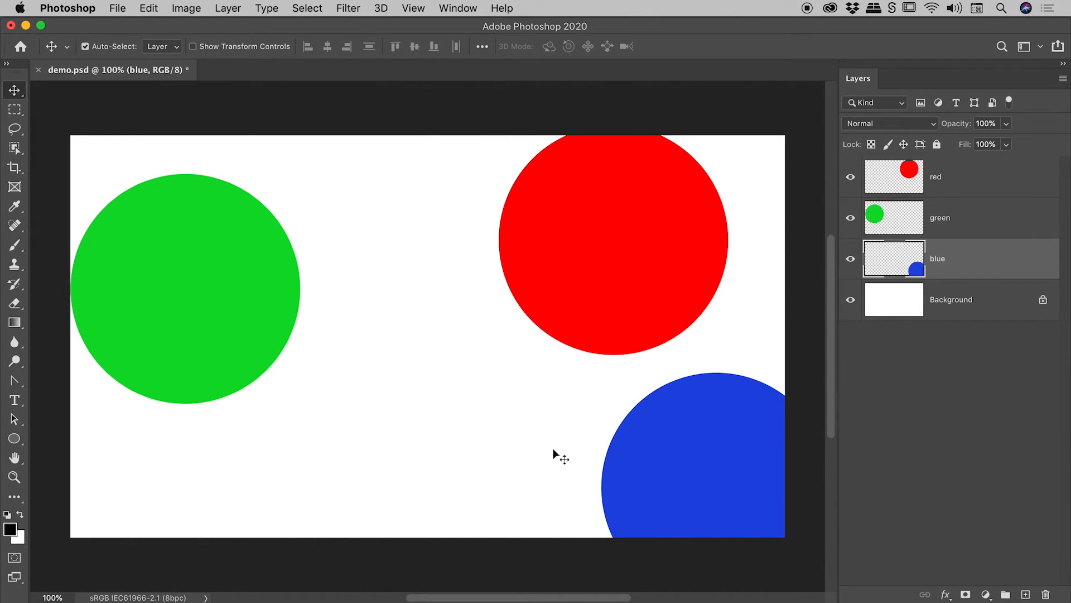
mouse_move(523, 441)
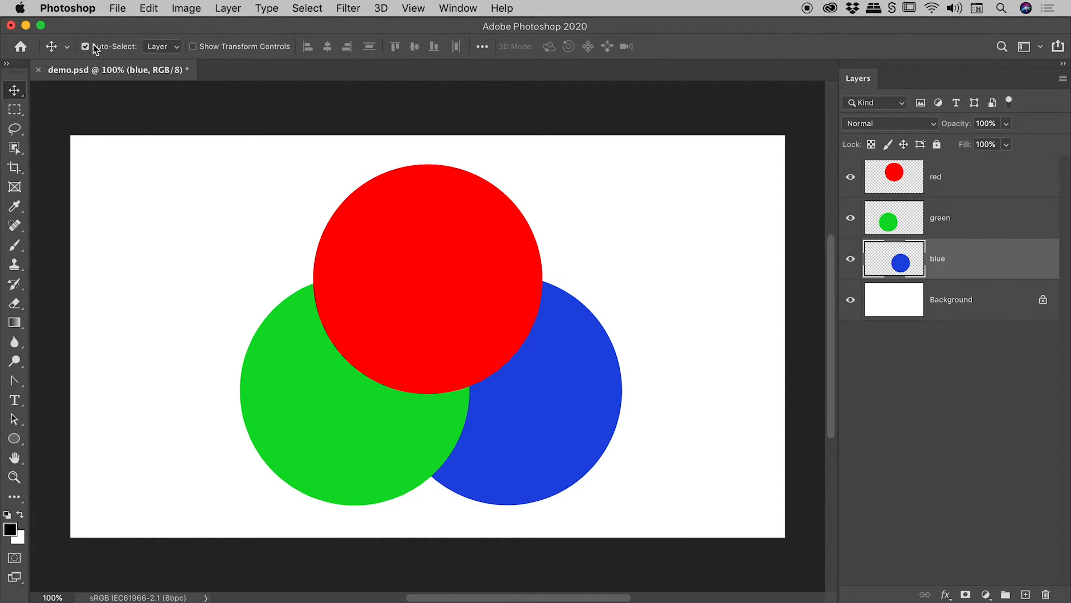
mouse_move(335, 189)
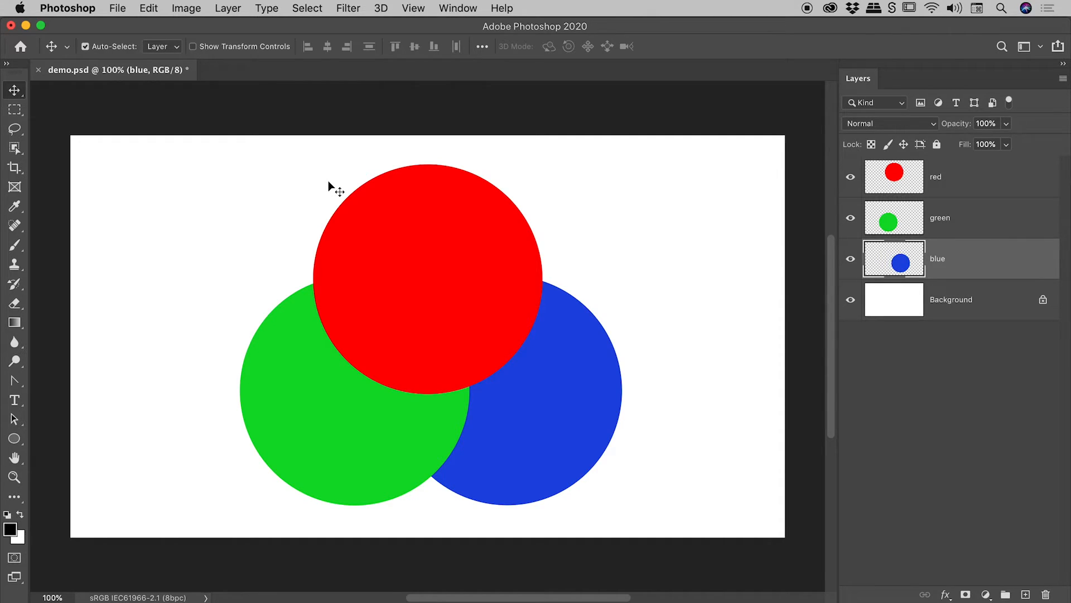
mouse_move(171, 149)
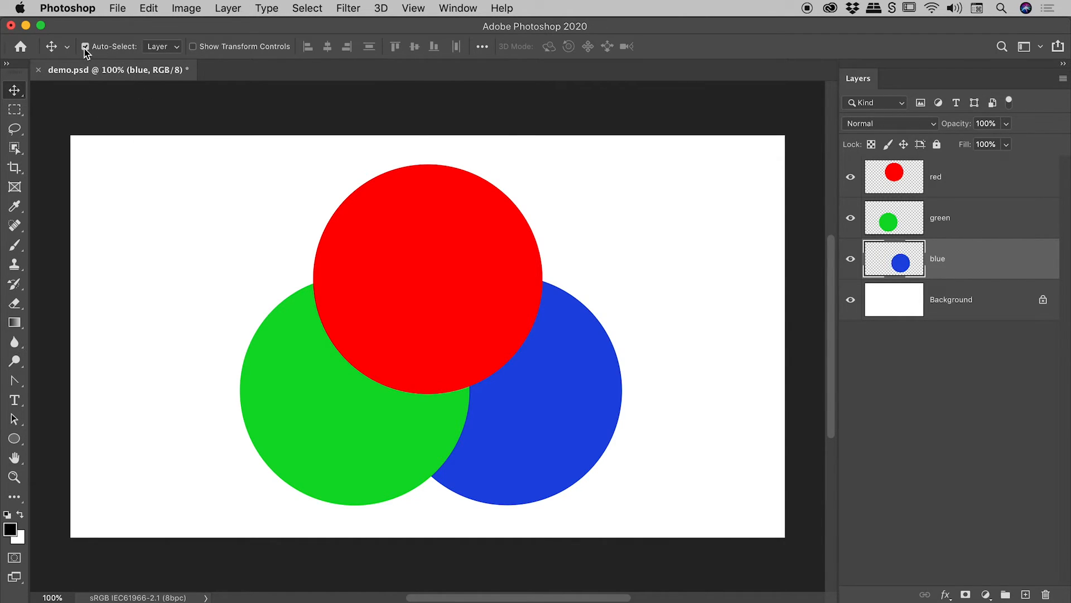
Step: Deselect all layers, enable Auto-Select to reposition the three dots, then disable Auto-Select
click(86, 47)
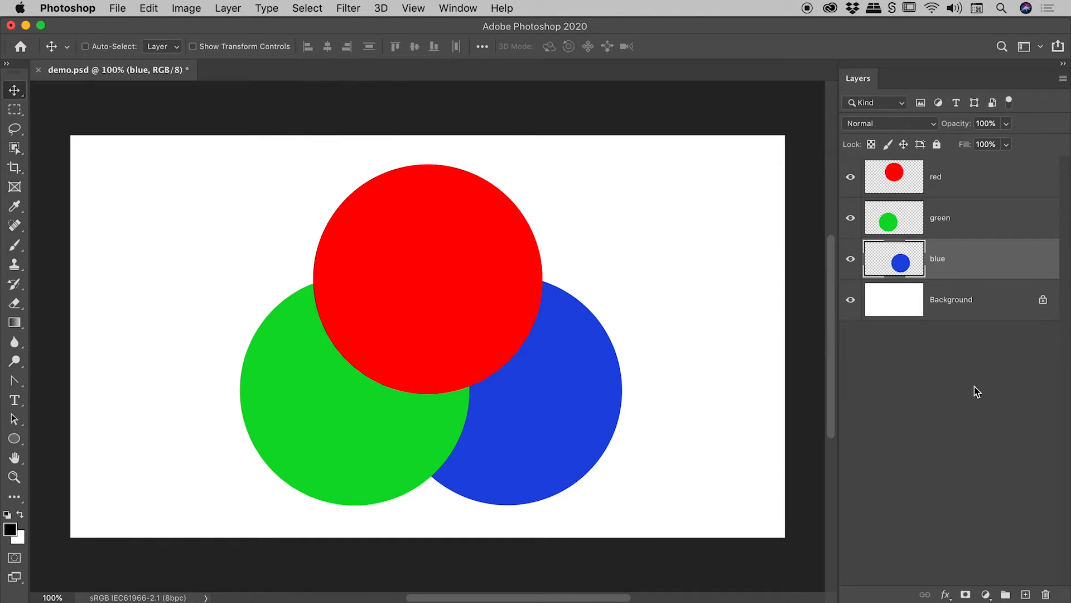
click(950, 410)
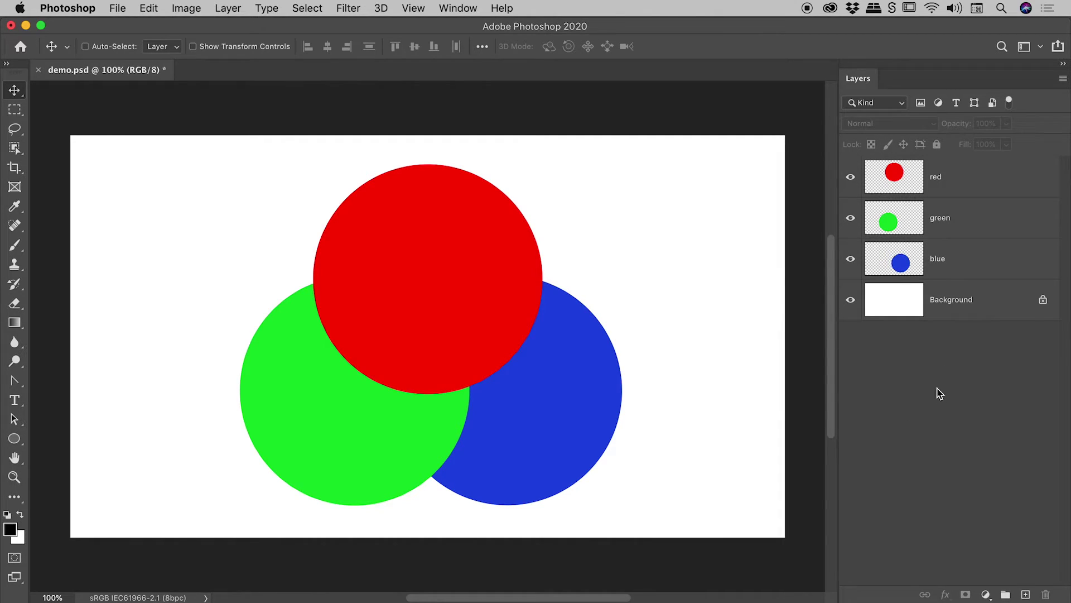
mouse_move(259, 280)
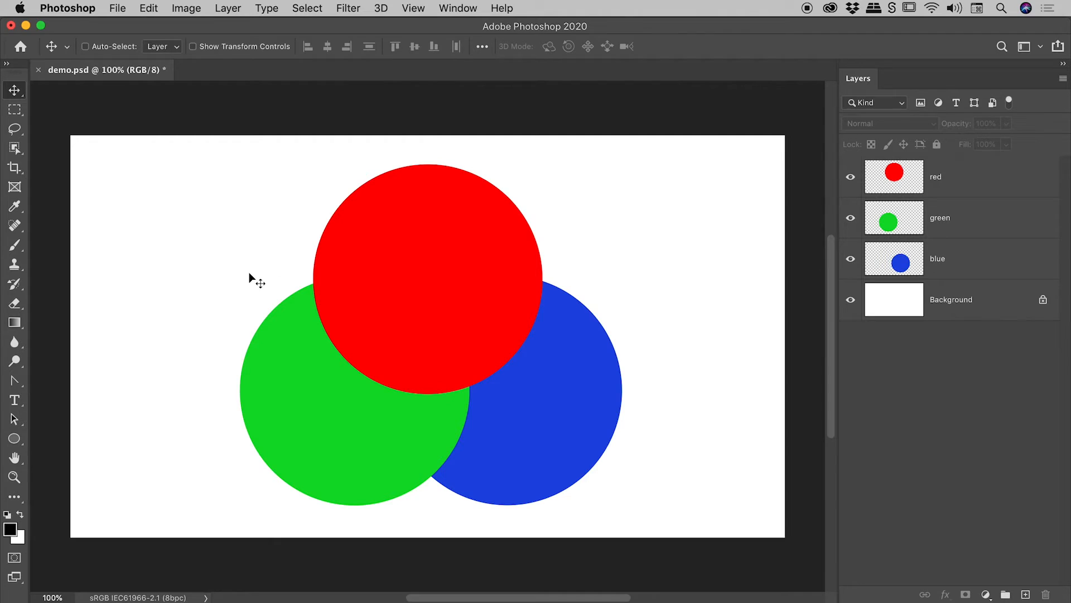
mouse_move(249, 280)
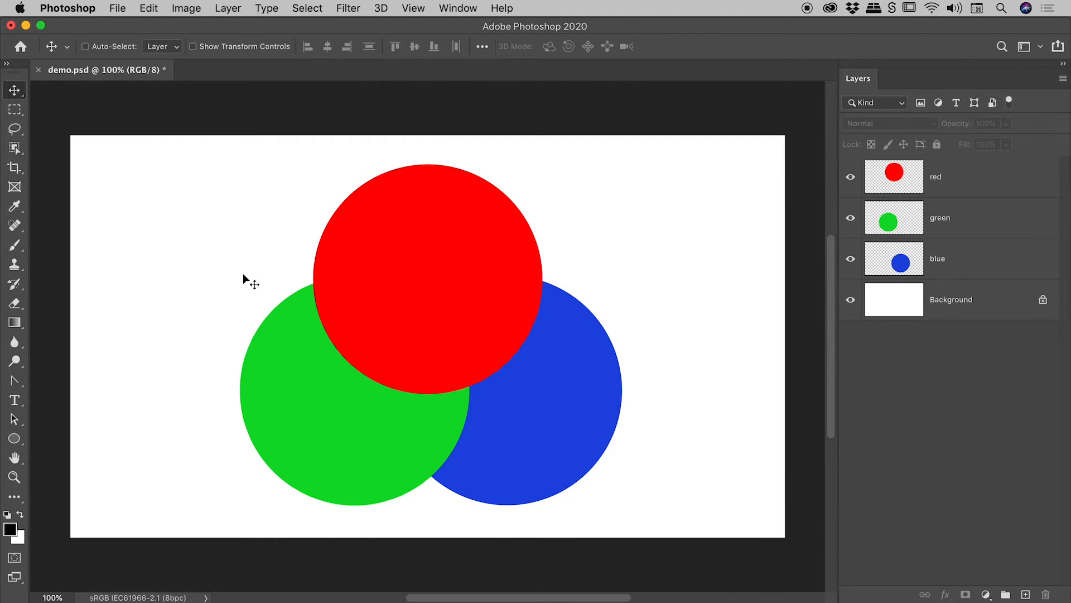
click(85, 46)
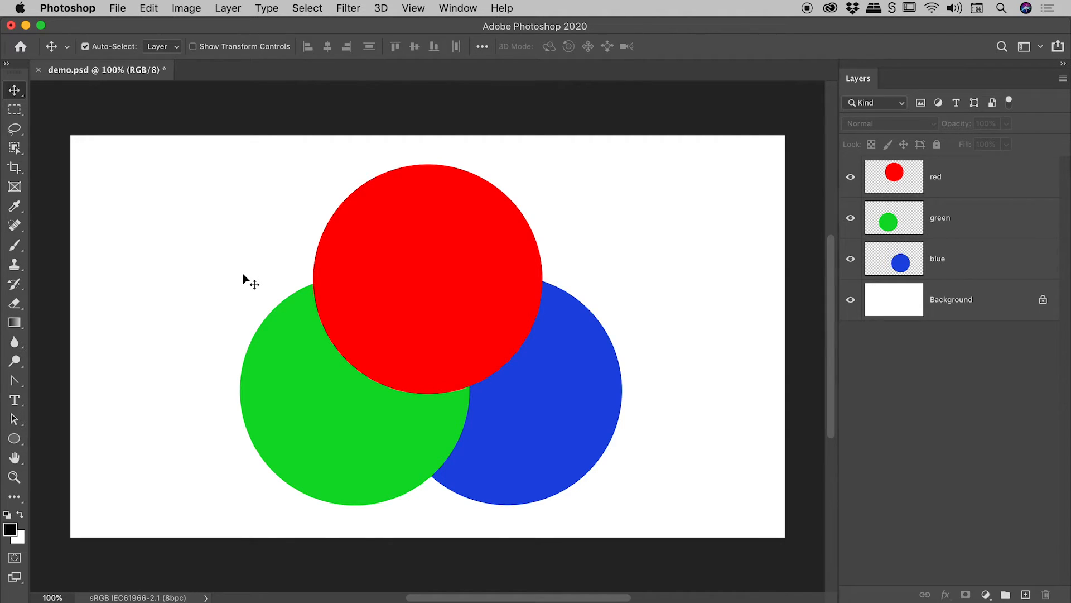
mouse_move(122, 56)
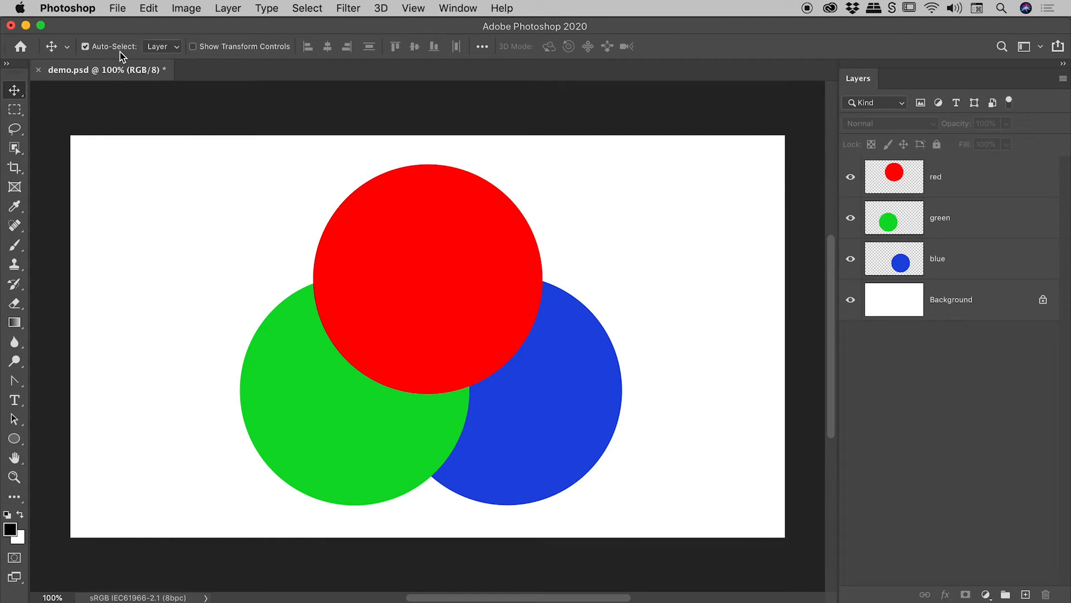
mouse_move(200, 200)
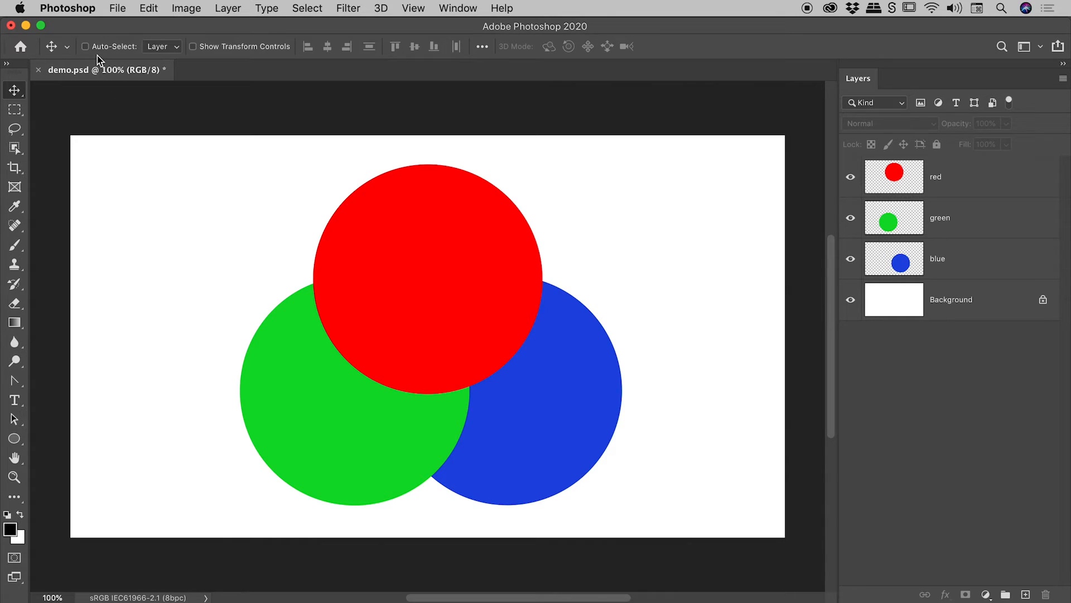
mouse_move(538, 272)
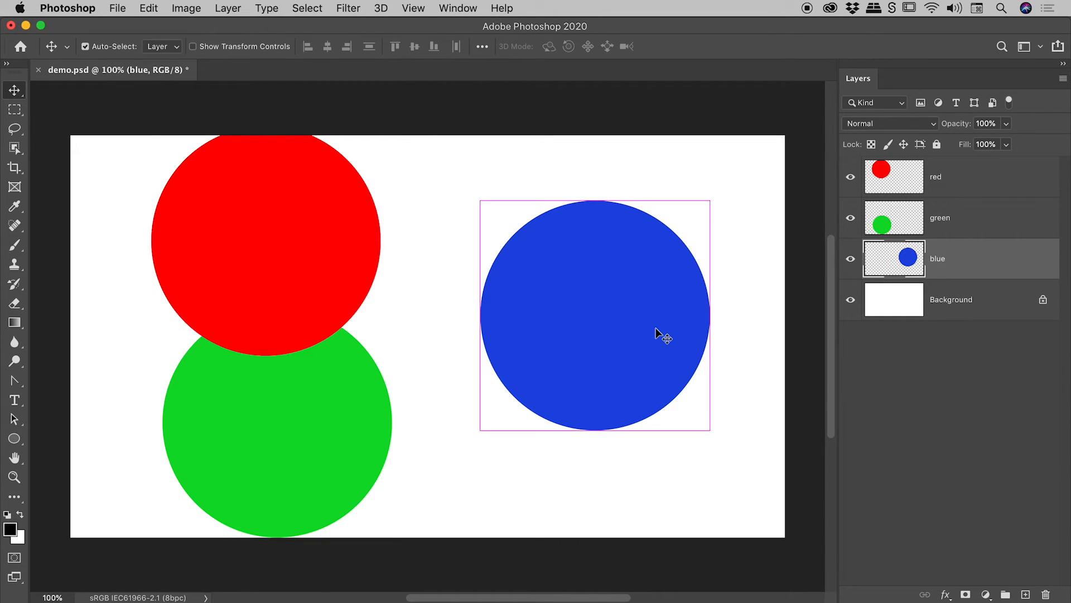
click(85, 47)
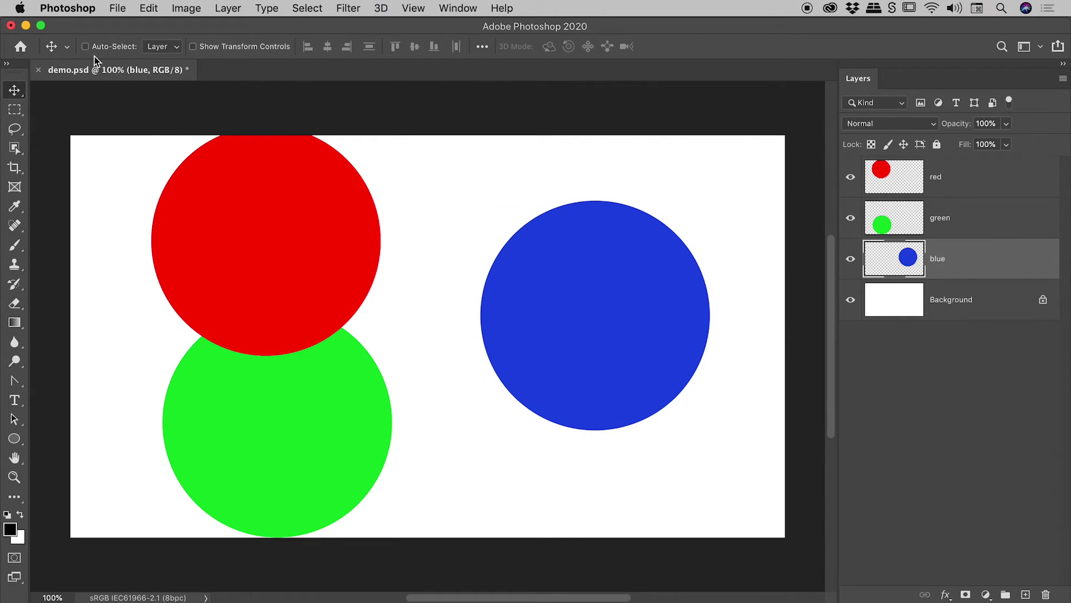
mouse_move(111, 58)
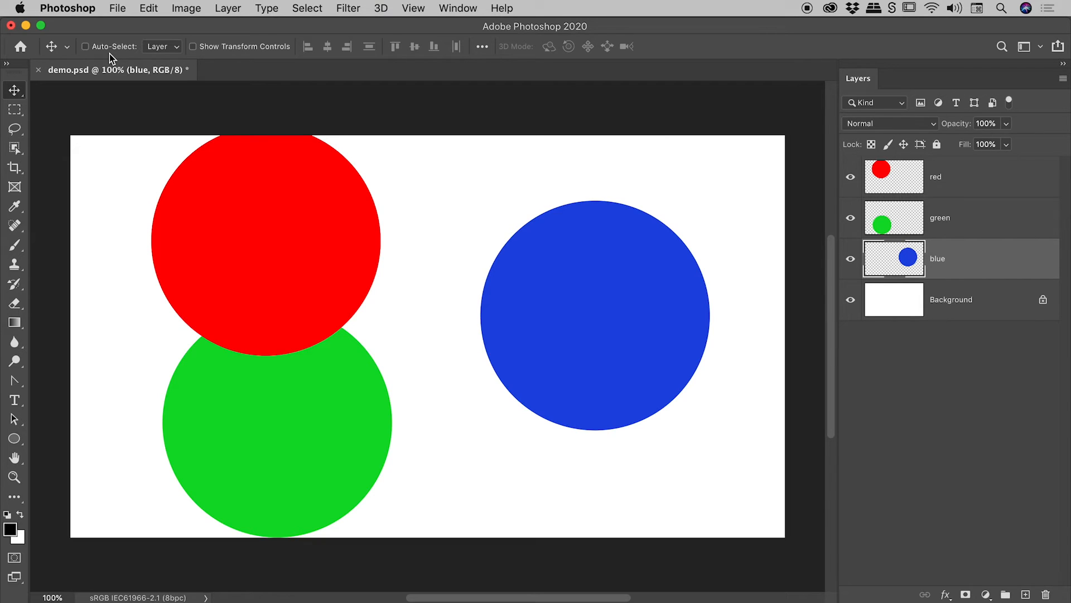
mouse_move(274, 230)
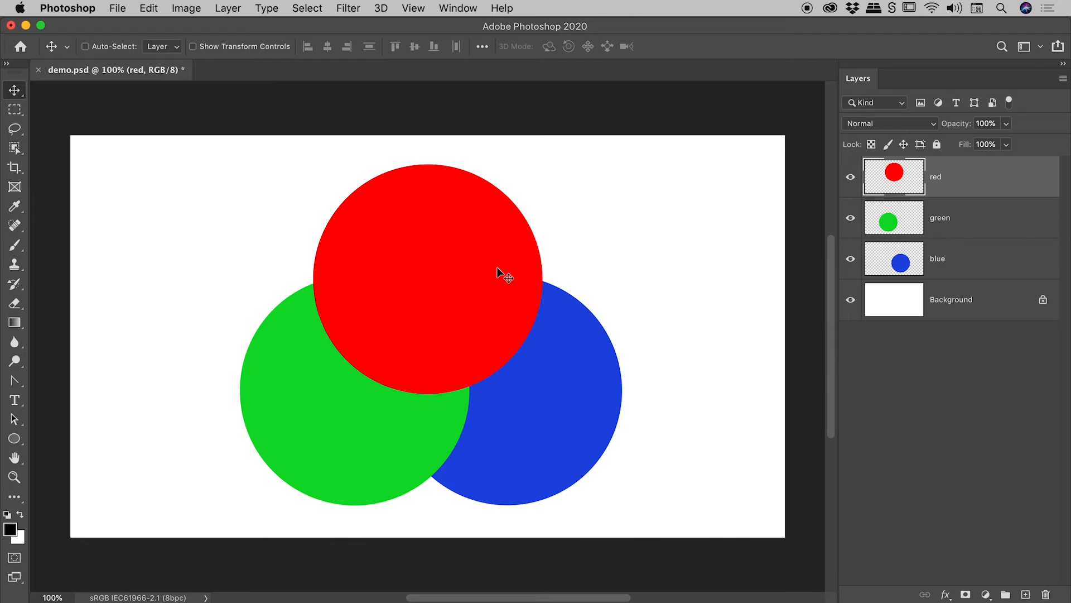
mouse_move(519, 285)
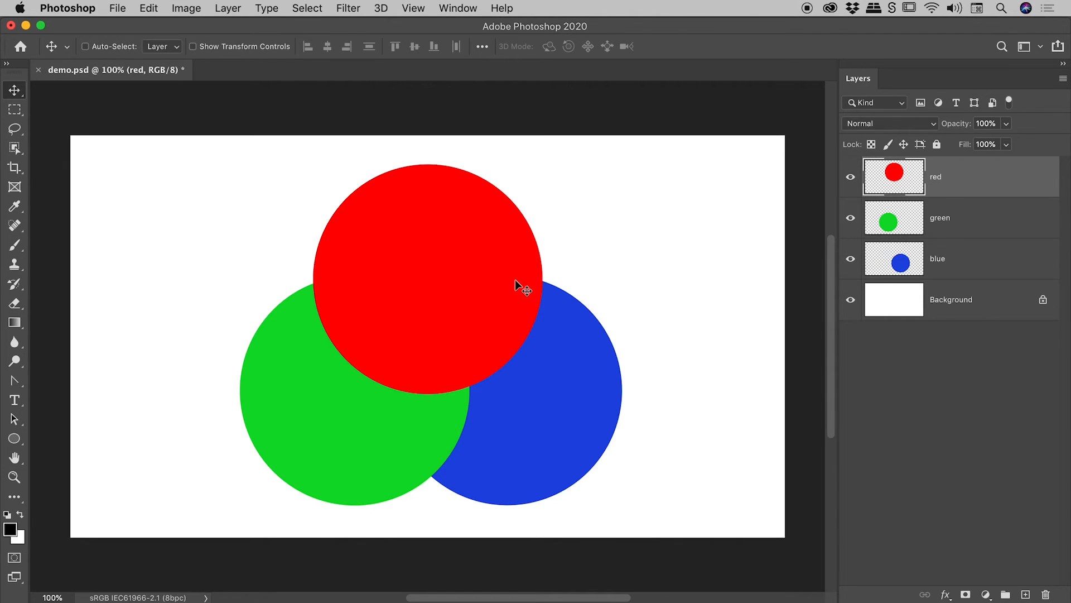
mouse_move(550, 325)
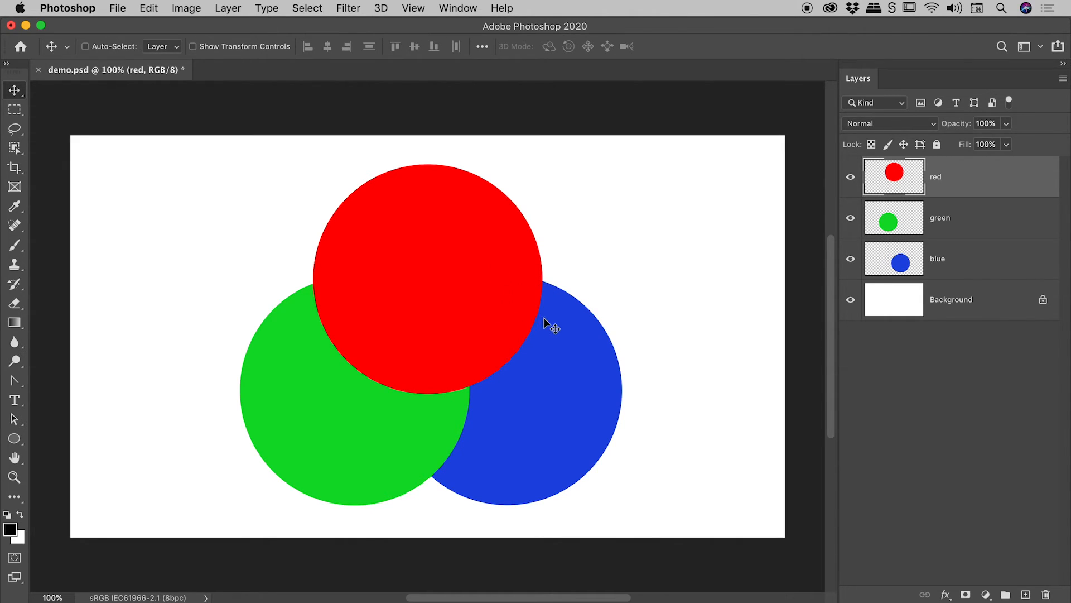
mouse_move(521, 302)
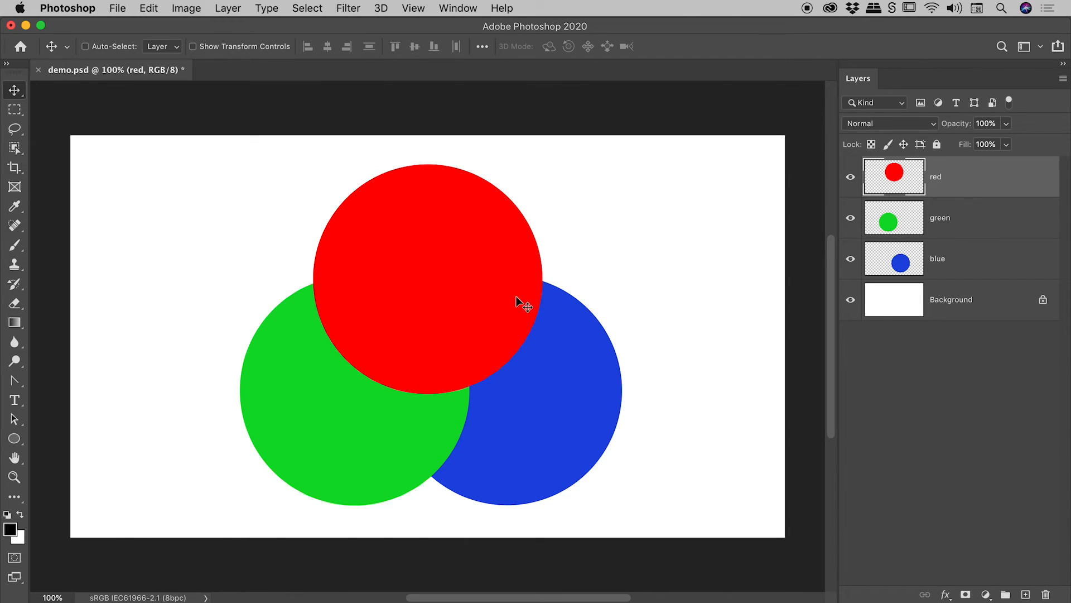
Step: Pick the blue layer from the canvas right-click list, then make Background active
right_click(526, 304)
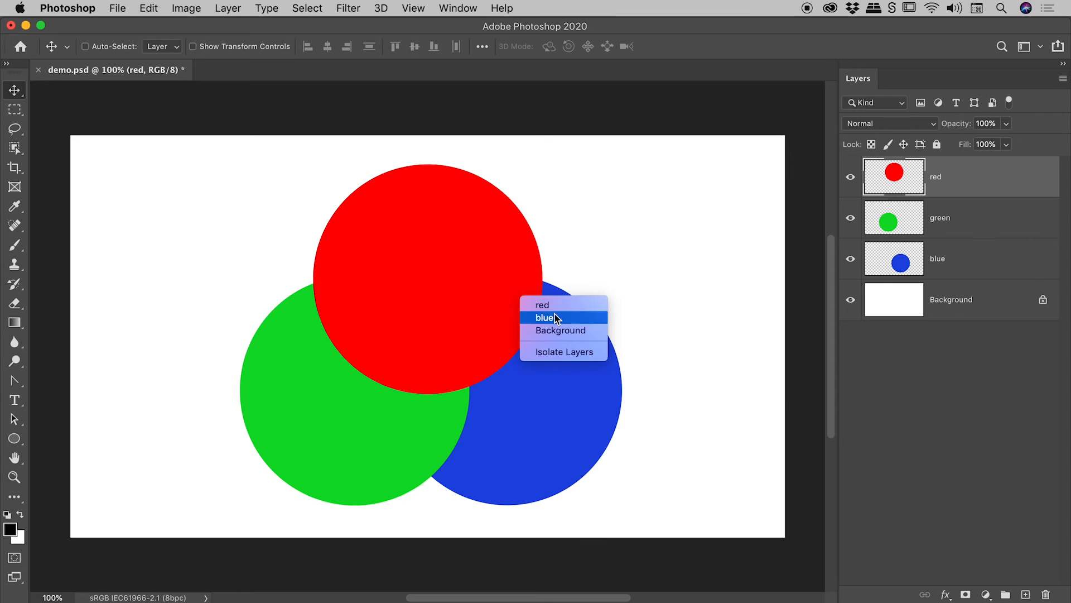
mouse_move(552, 326)
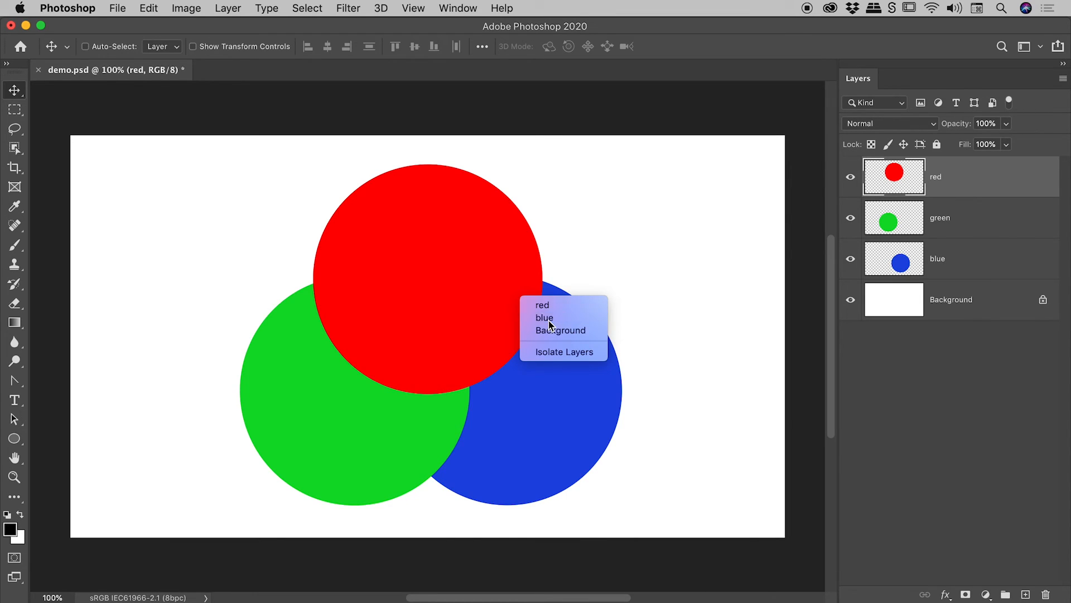
click(543, 317)
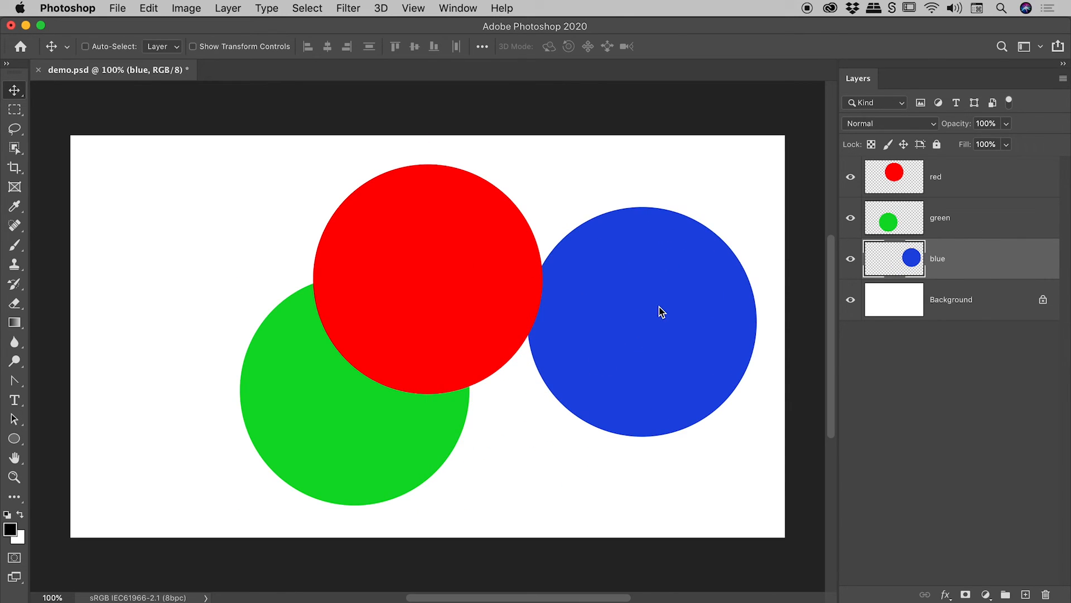
mouse_move(369, 340)
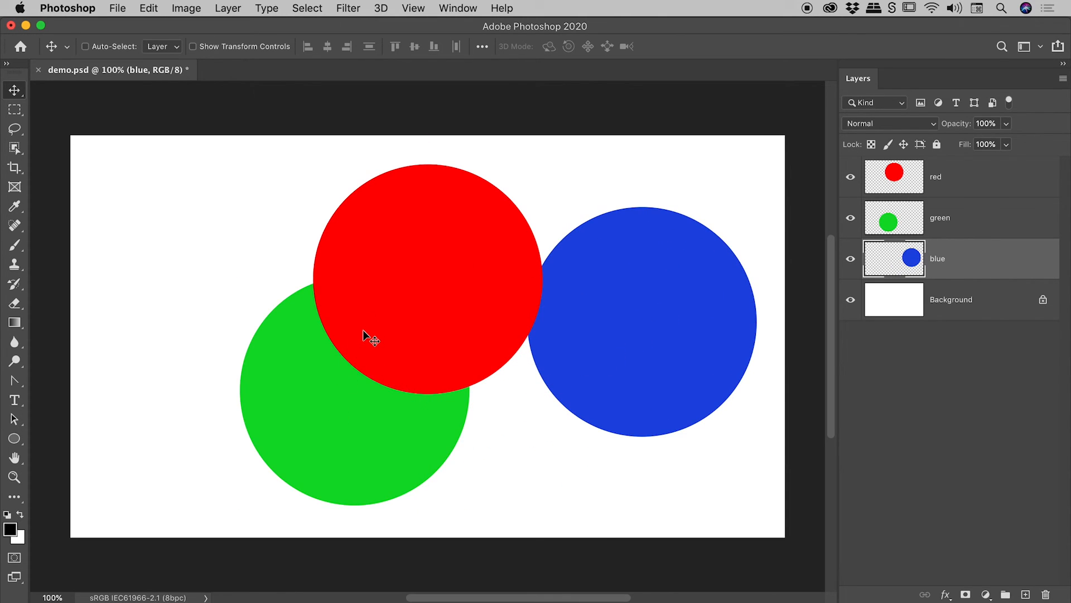
right_click(369, 335)
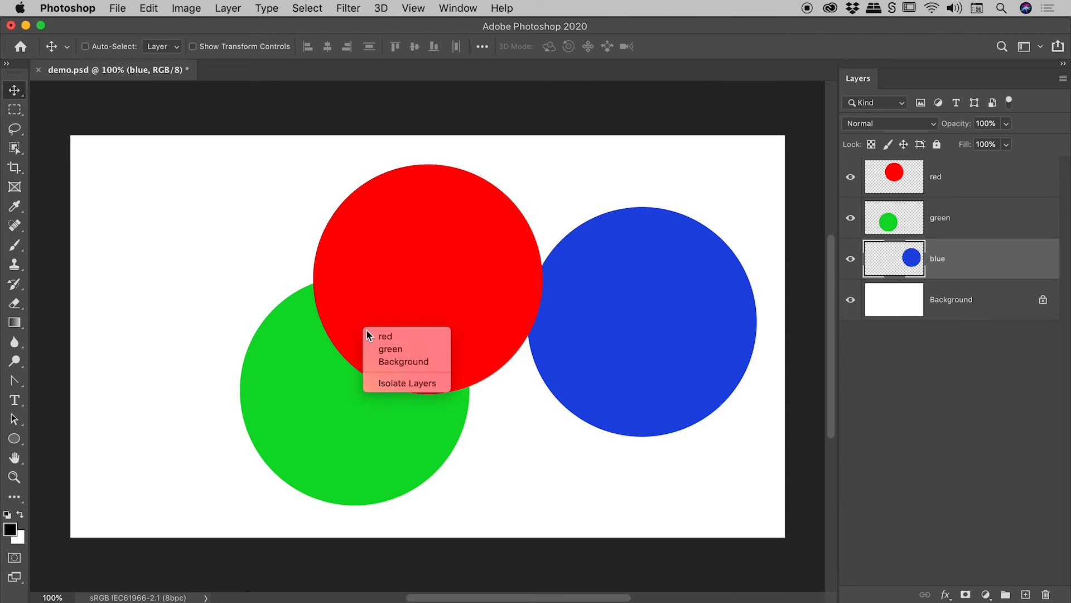
click(403, 361)
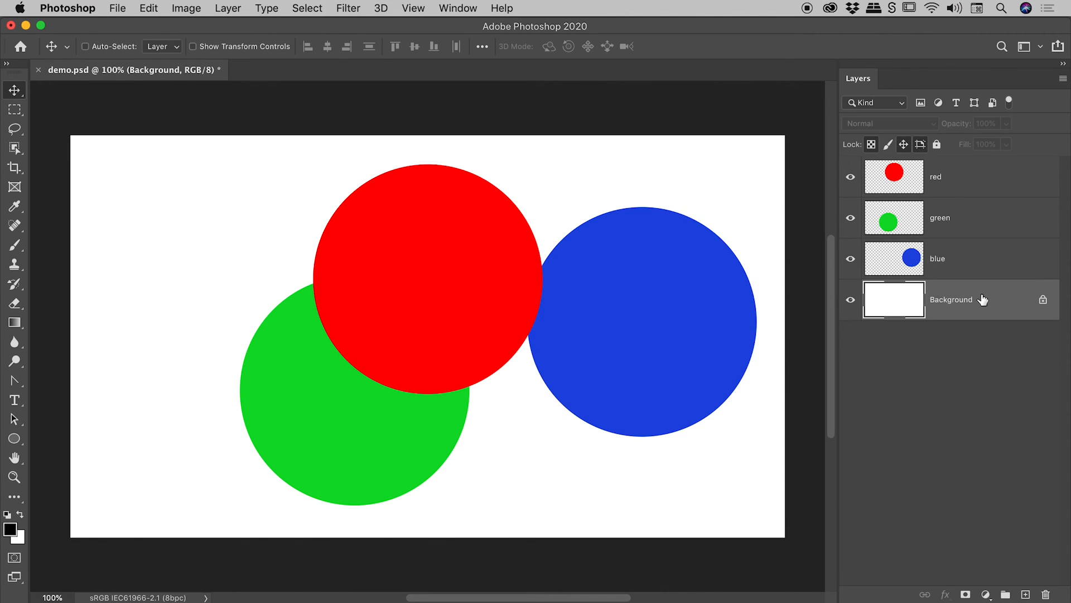